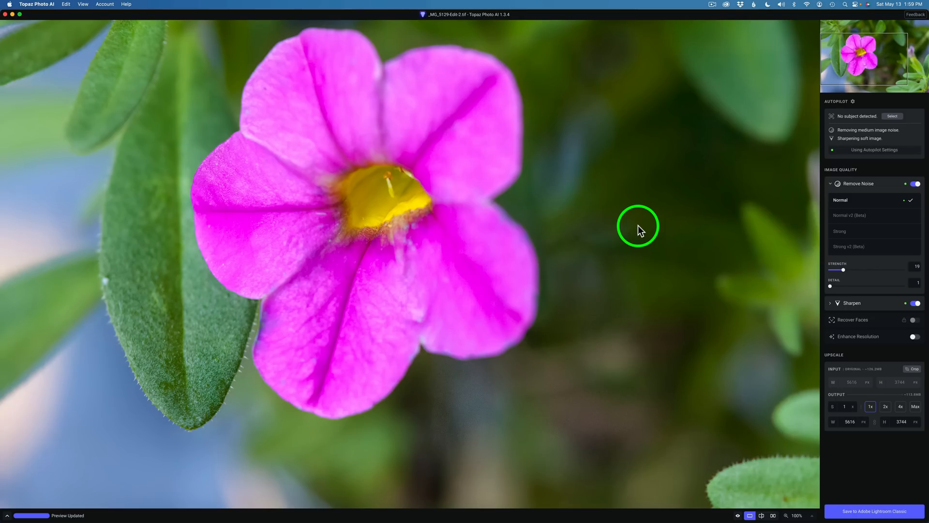
mouse_move(751, 348)
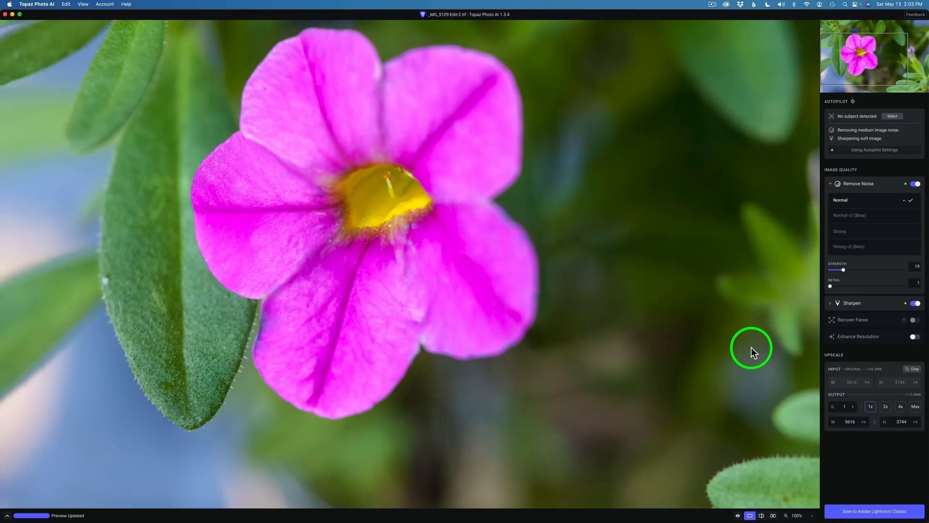
mouse_move(871, 189)
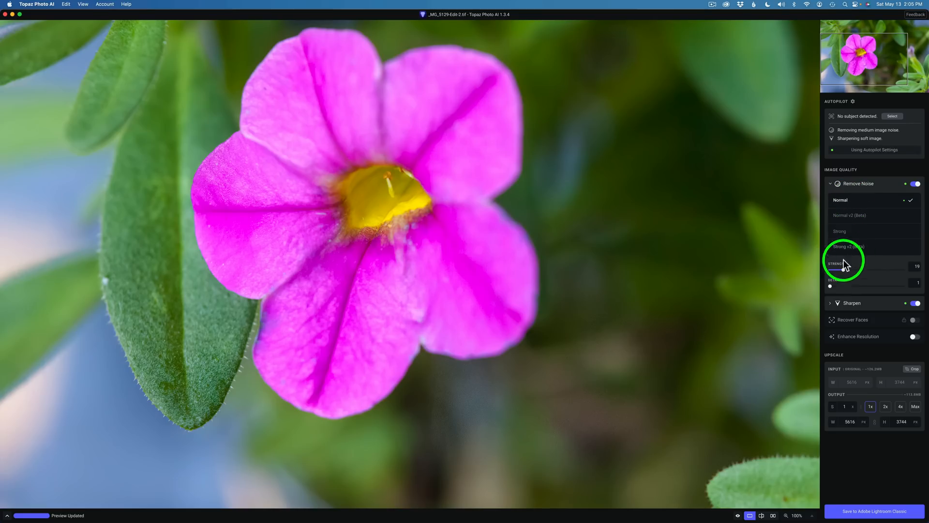
Expand the Sharpen section to show Standard, Strong, Lens Blur and Motion Blur models.
left_click(833, 303)
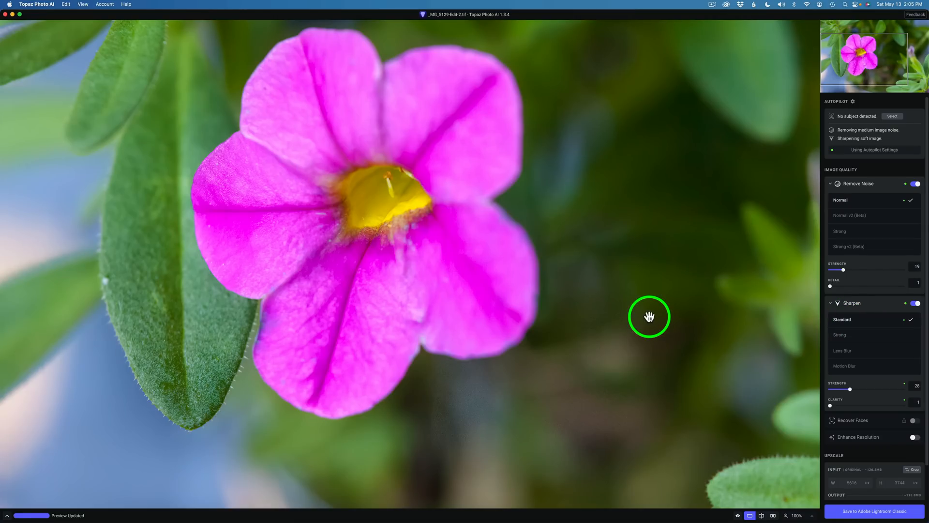
mouse_move(848, 231)
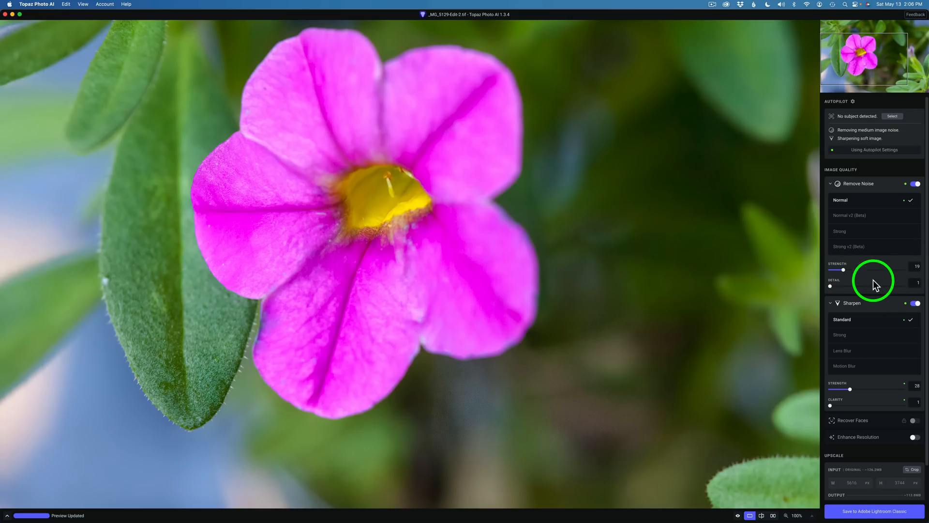
mouse_move(458, 340)
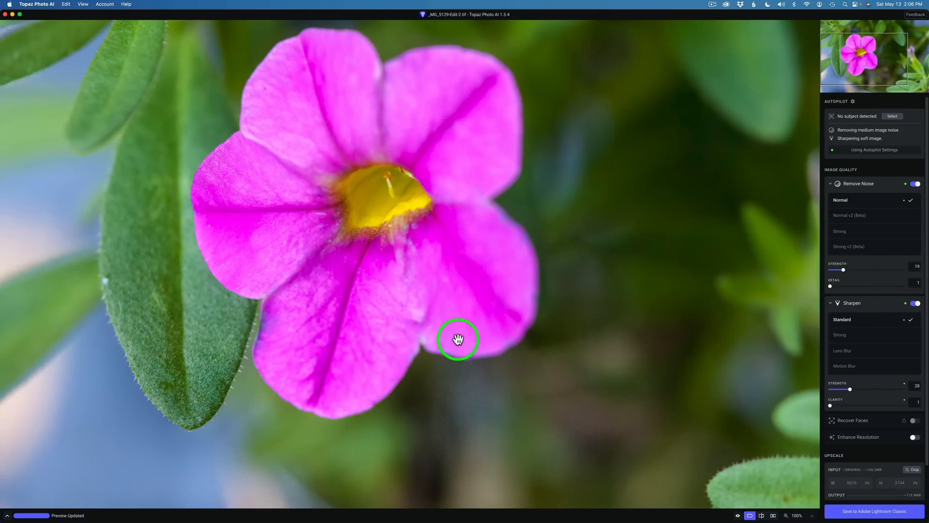
View the photo at 200% and switch noise removal to Normal v2 (Beta).
left_click(798, 515)
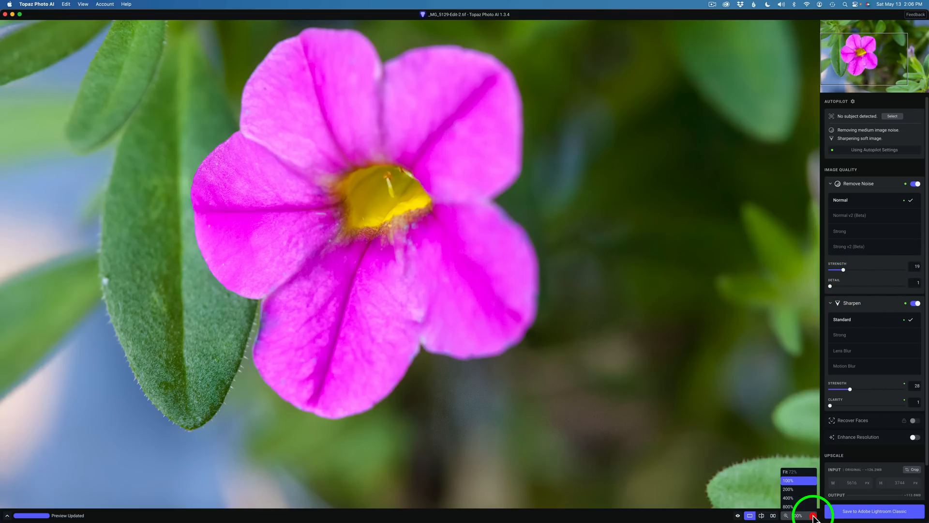
left_click(789, 498)
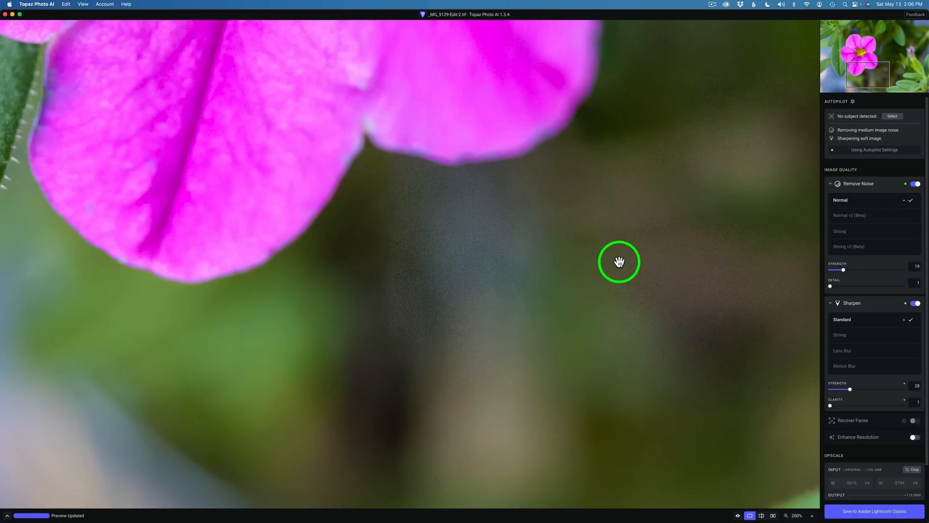
mouse_move(846, 186)
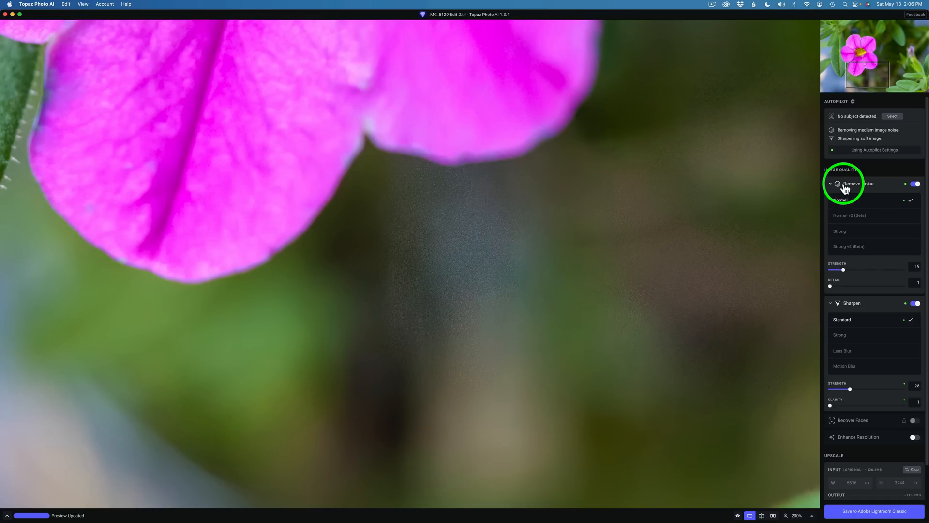
mouse_move(858, 265)
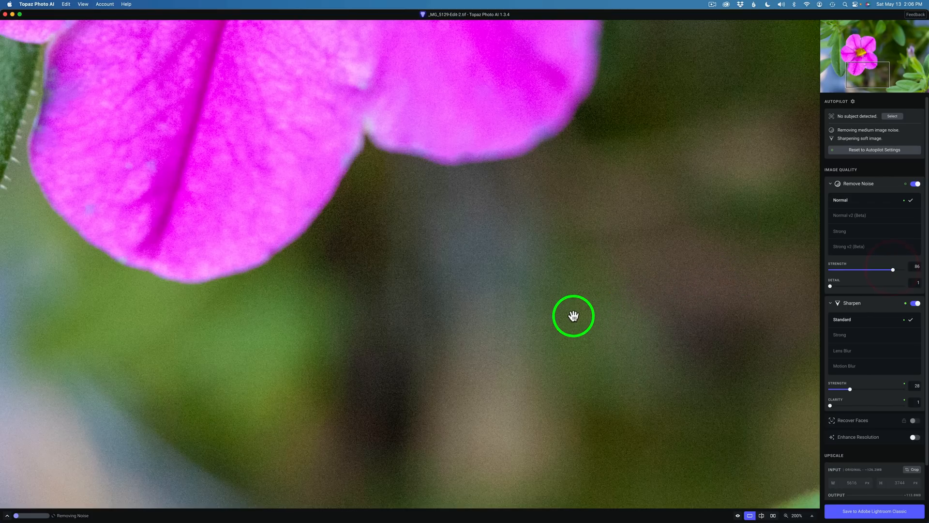
mouse_move(567, 312)
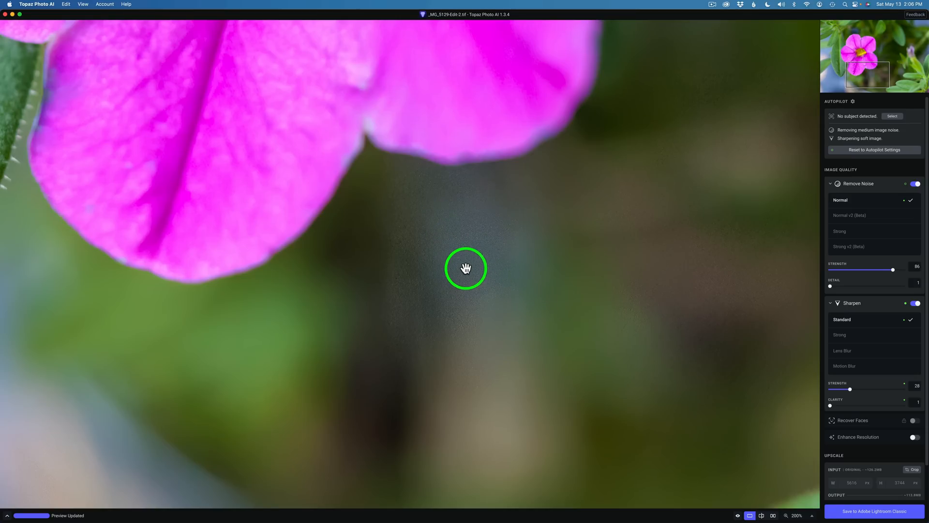
mouse_move(567, 261)
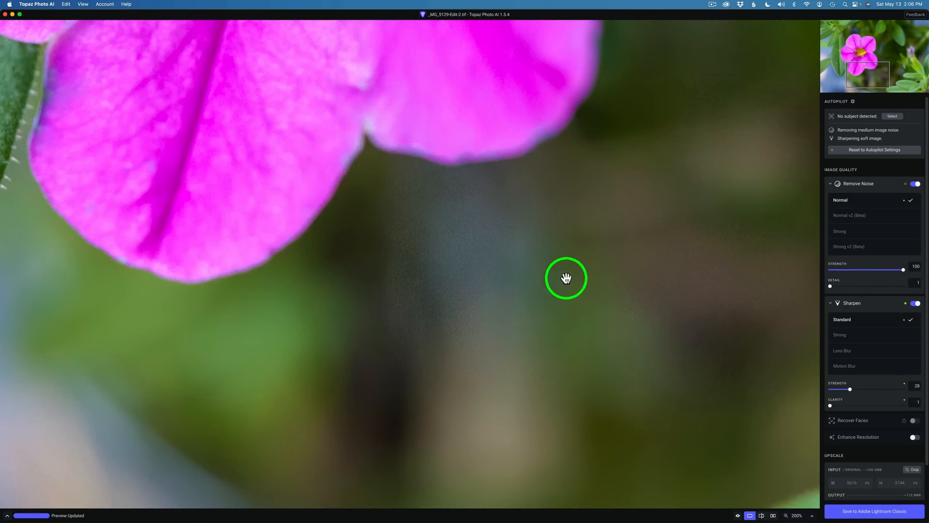
mouse_move(819, 221)
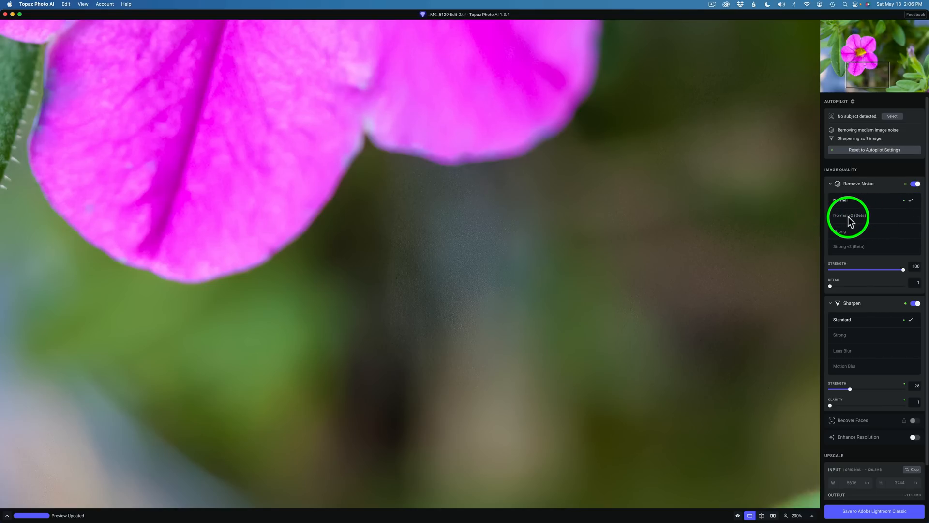
mouse_move(871, 220)
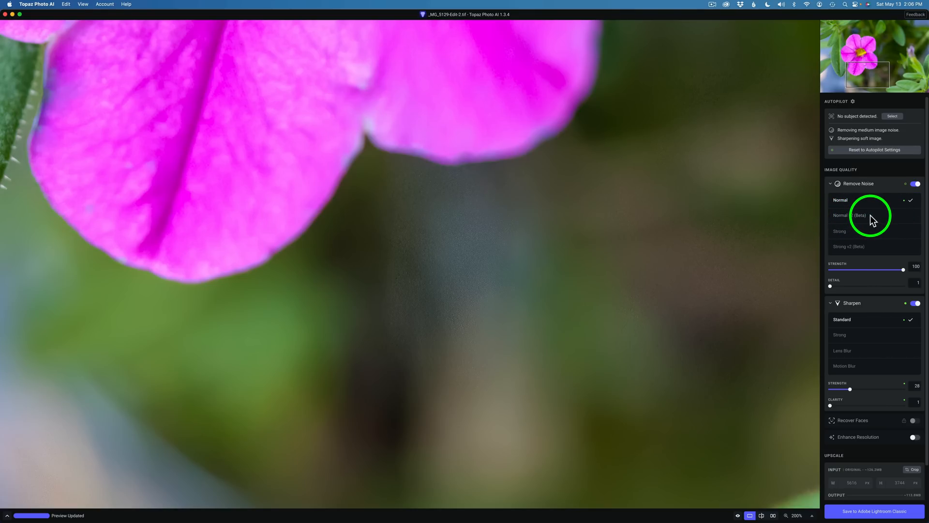
left_click(850, 215)
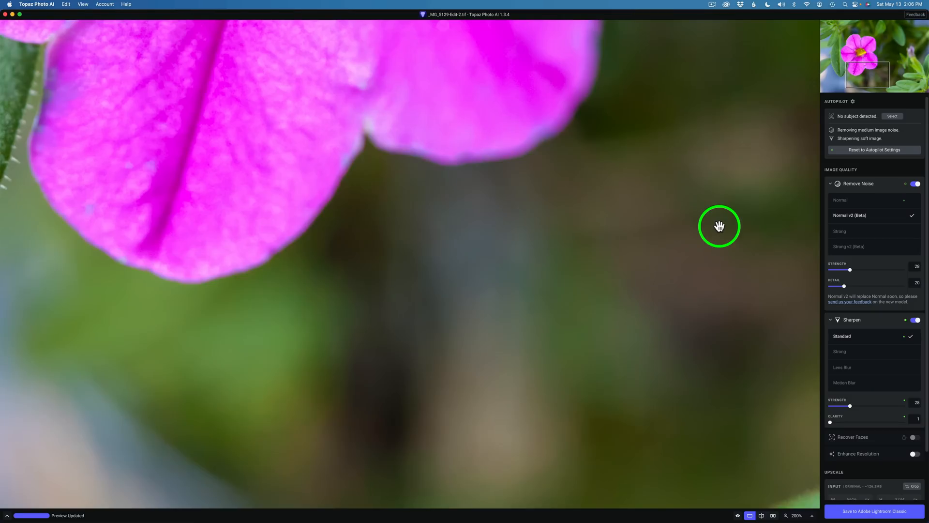
mouse_move(728, 291)
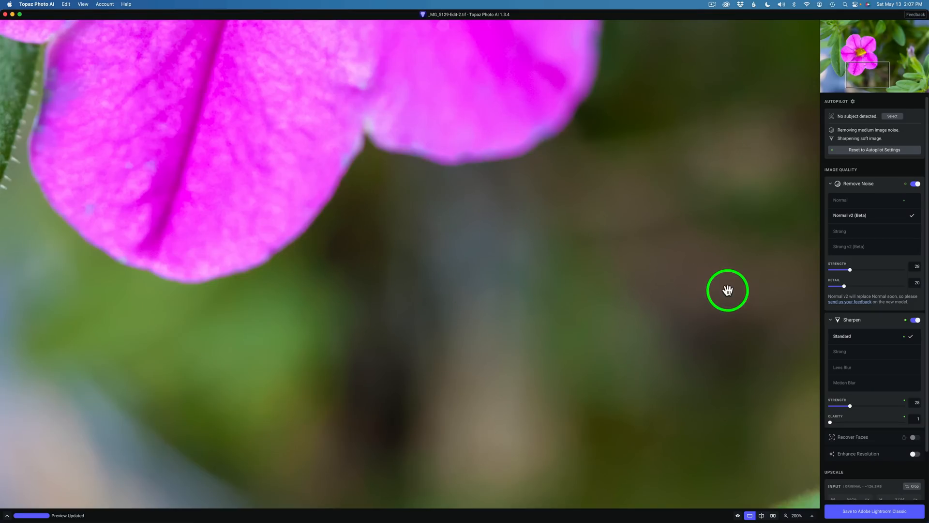
mouse_move(551, 295)
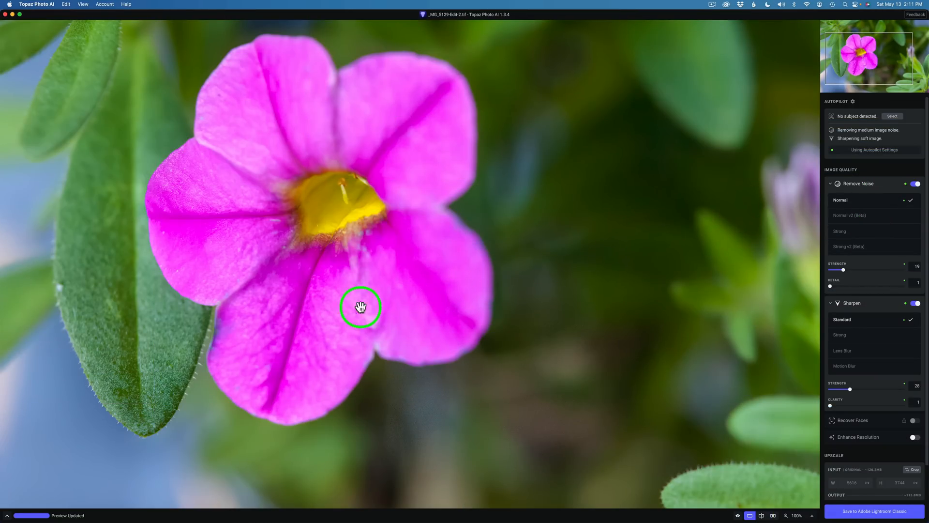
mouse_move(311, 310)
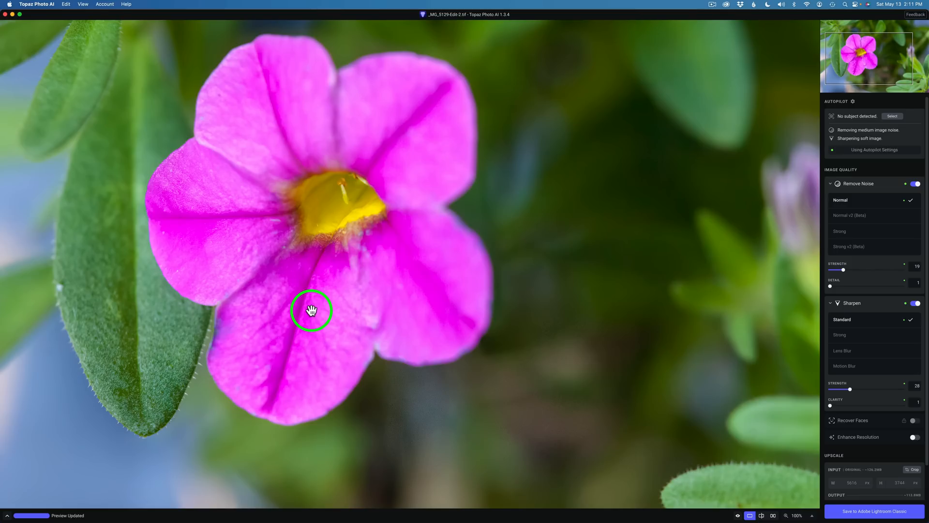
mouse_move(872, 201)
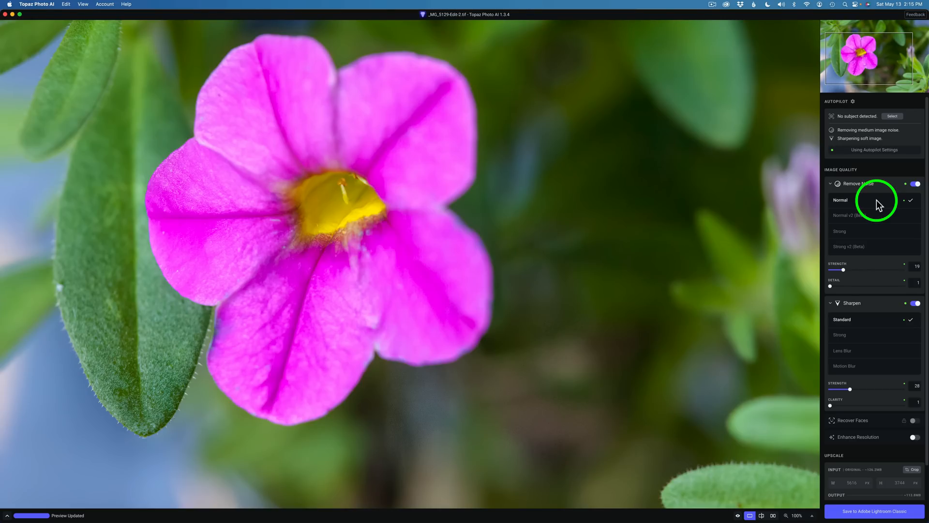
mouse_move(871, 218)
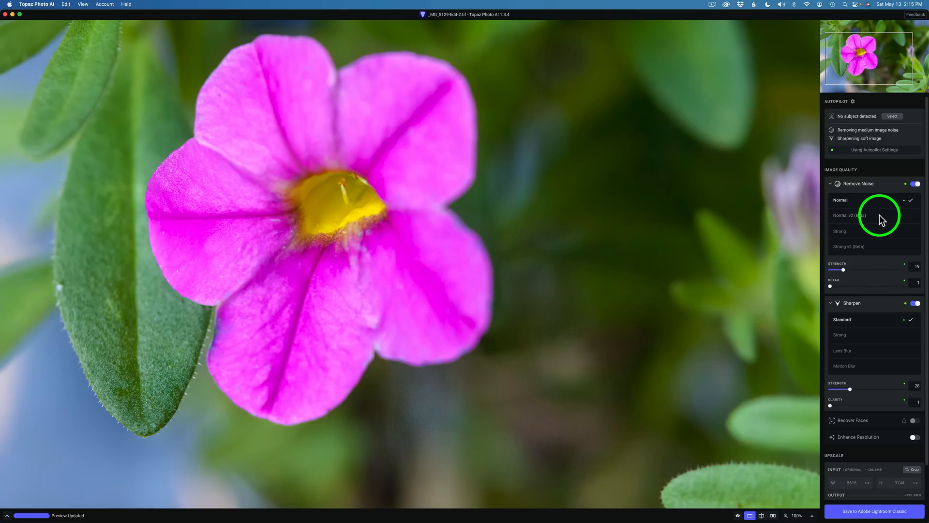
Select Normal v2 (Beta) in the Remove Noise model list instead of Normal.
left_click(849, 215)
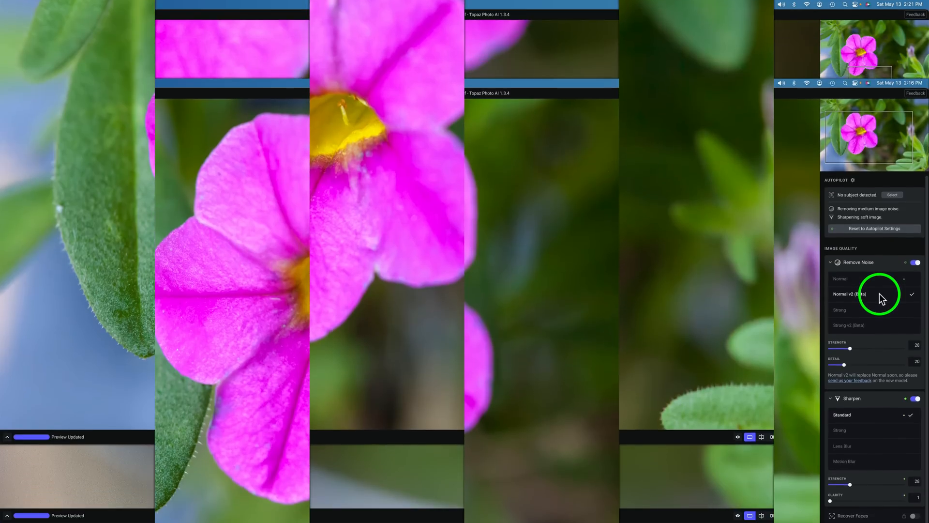
Try the Strong noise removal model, then return to Normal at strength 100.
left_click(840, 279)
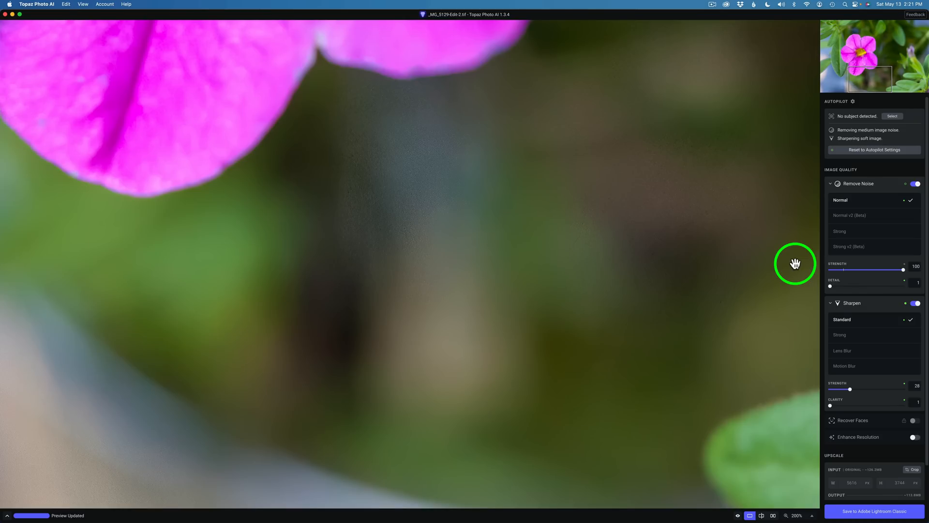
mouse_move(852, 236)
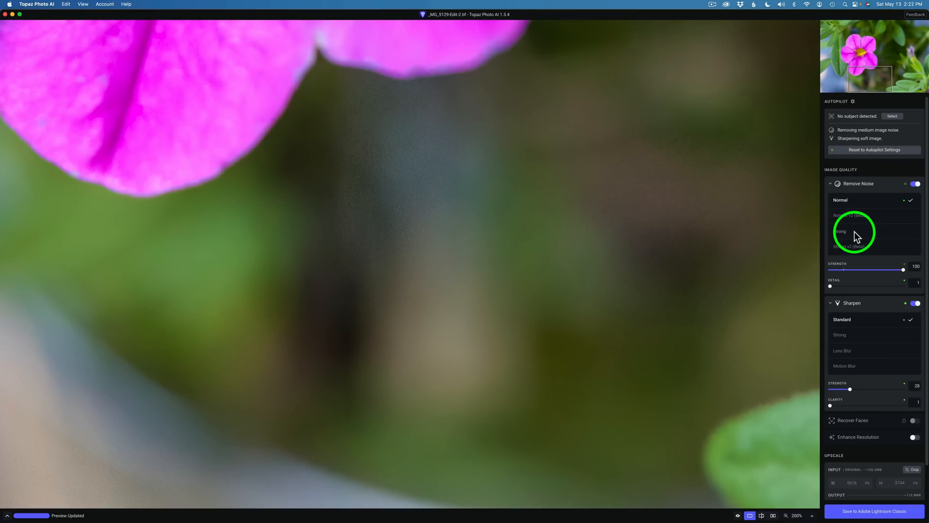
left_click(841, 231)
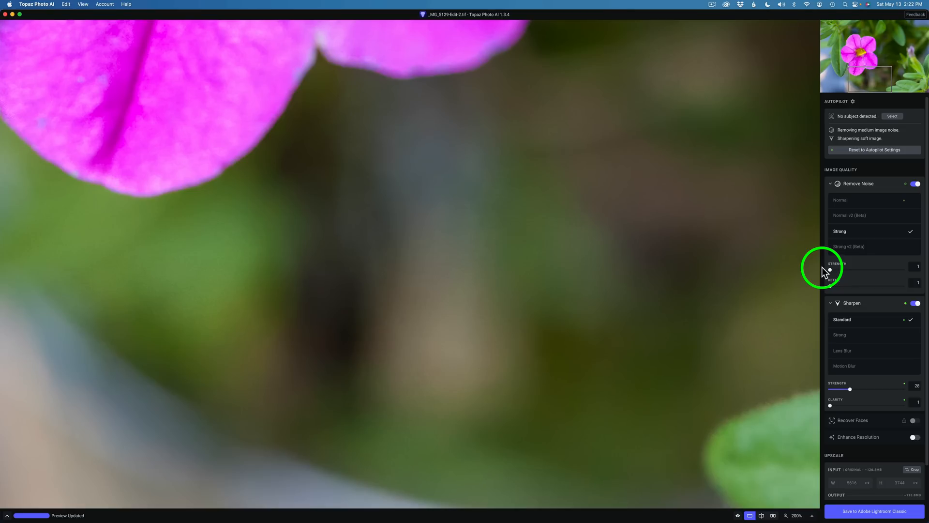
mouse_move(457, 247)
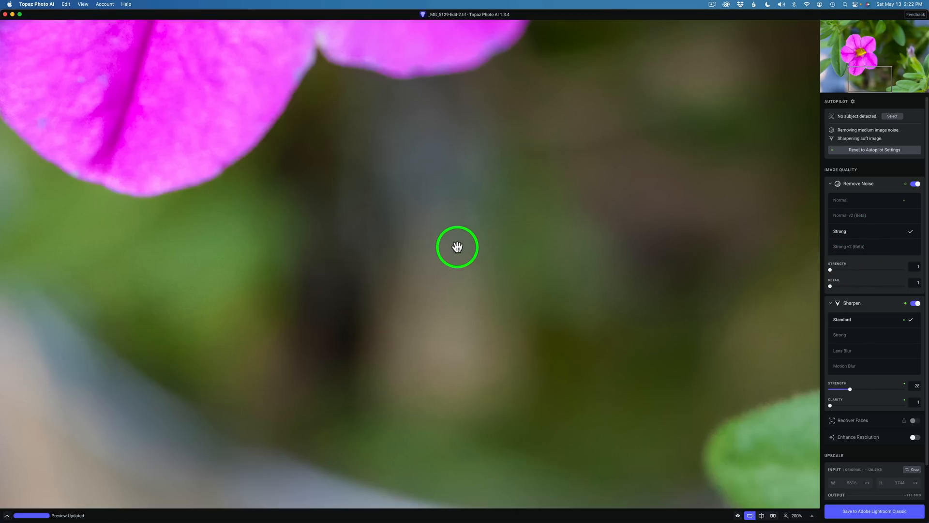
mouse_move(863, 204)
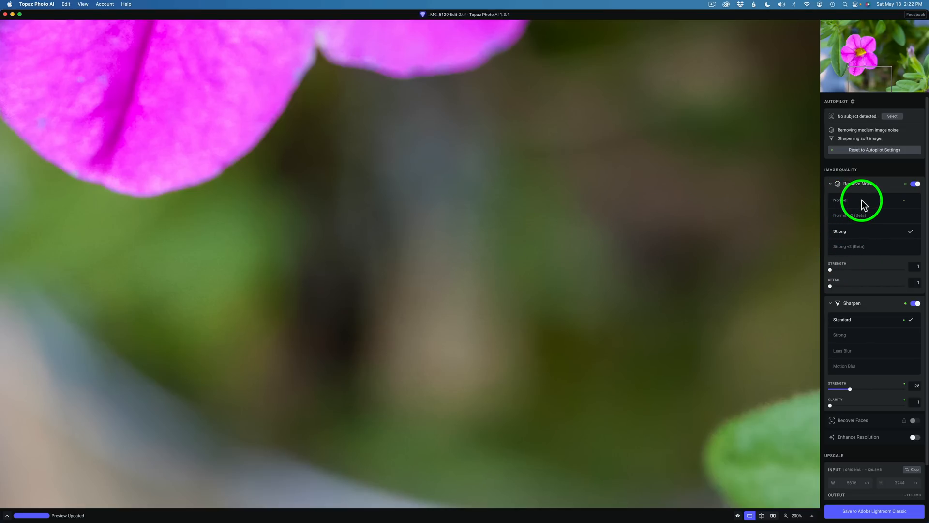
left_click(840, 200)
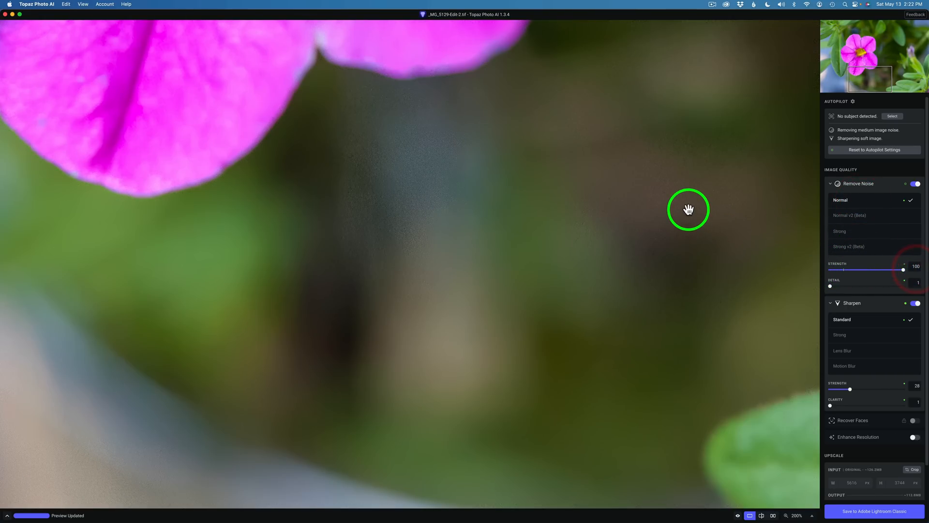
mouse_move(877, 158)
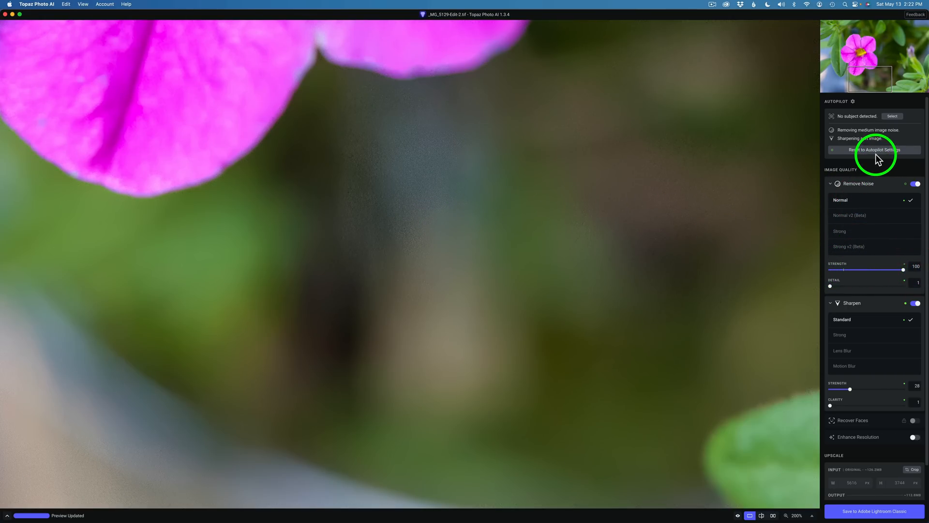
mouse_move(871, 205)
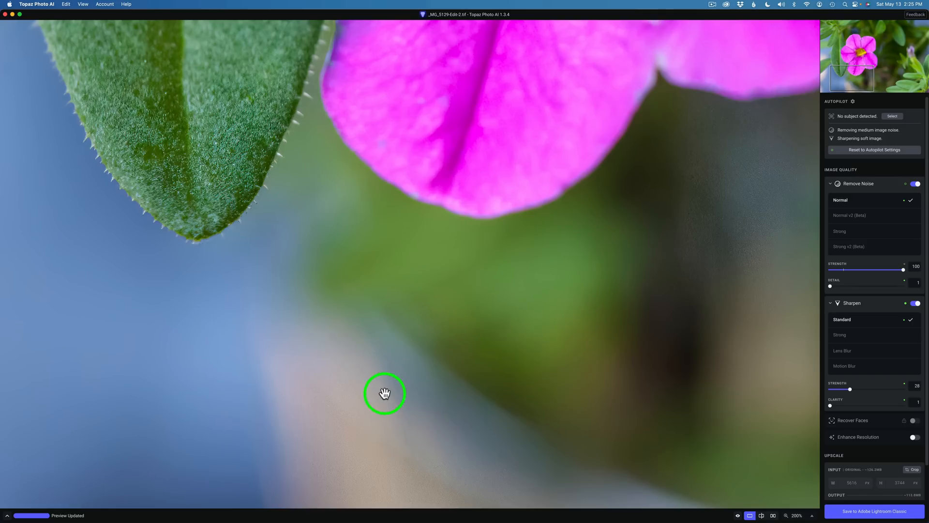
mouse_move(879, 204)
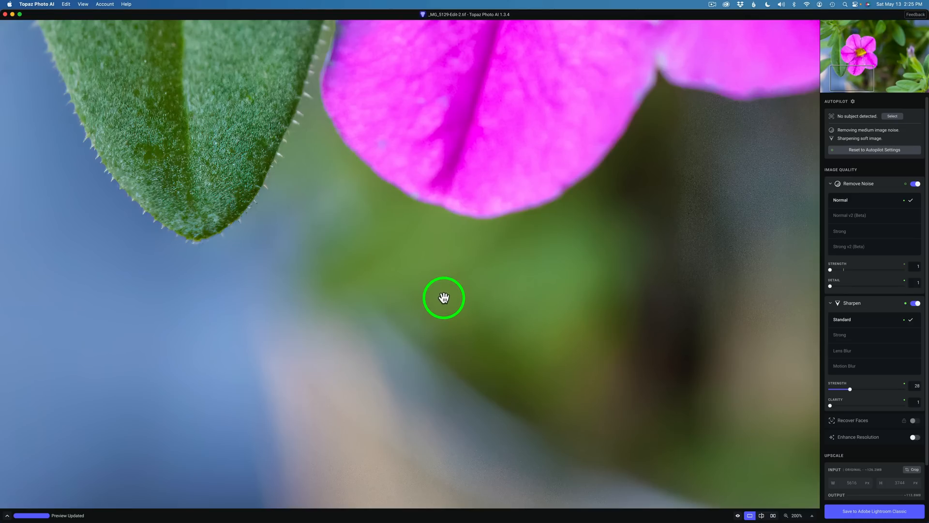
mouse_move(741, 215)
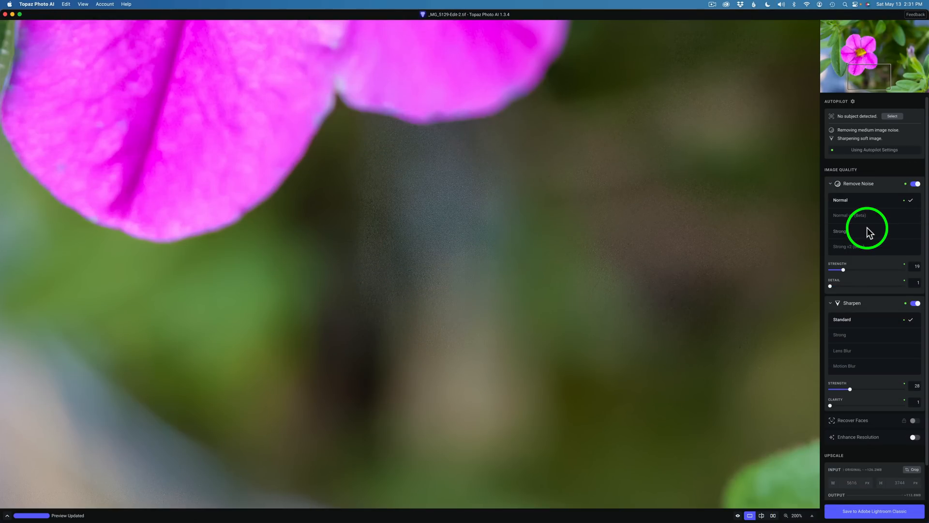
mouse_move(868, 162)
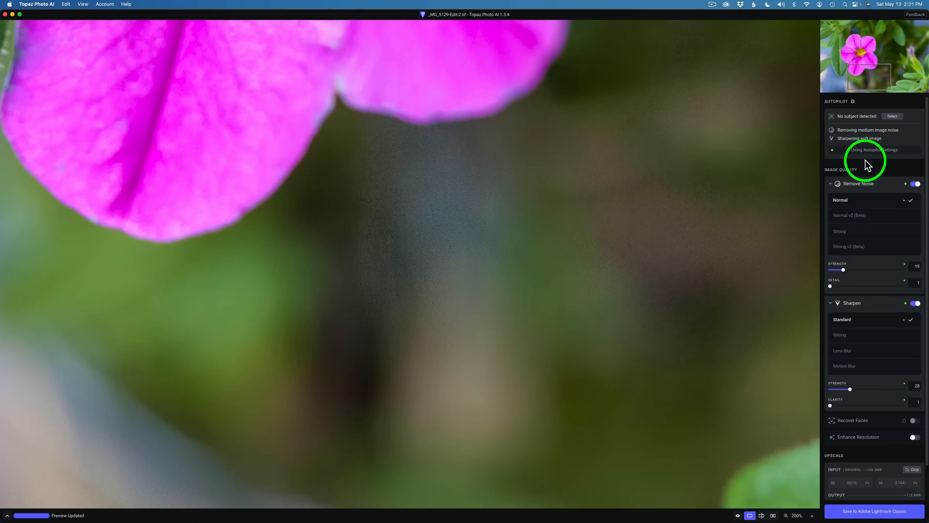
mouse_move(869, 198)
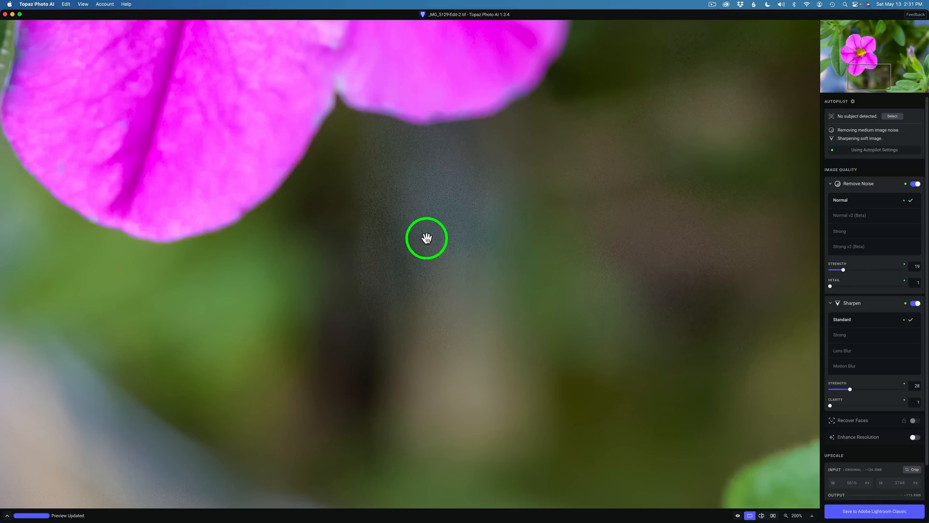
mouse_move(835, 226)
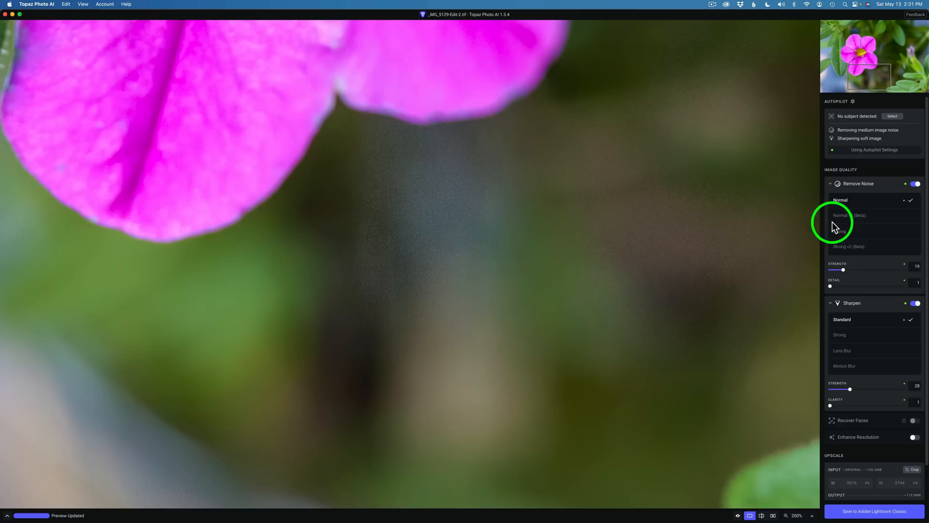
mouse_move(849, 219)
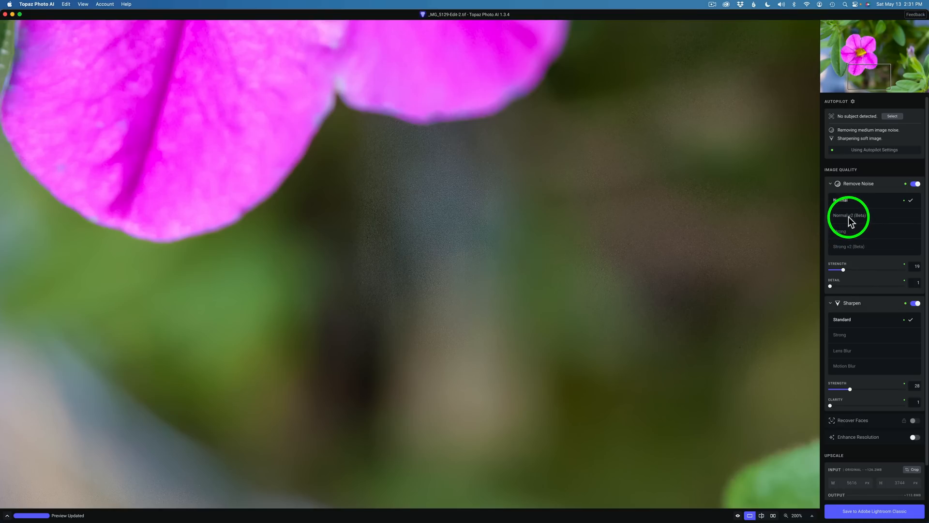
Select Normal v2 (Beta) noise removal, giving strength 28 and detail 20.
left_click(849, 215)
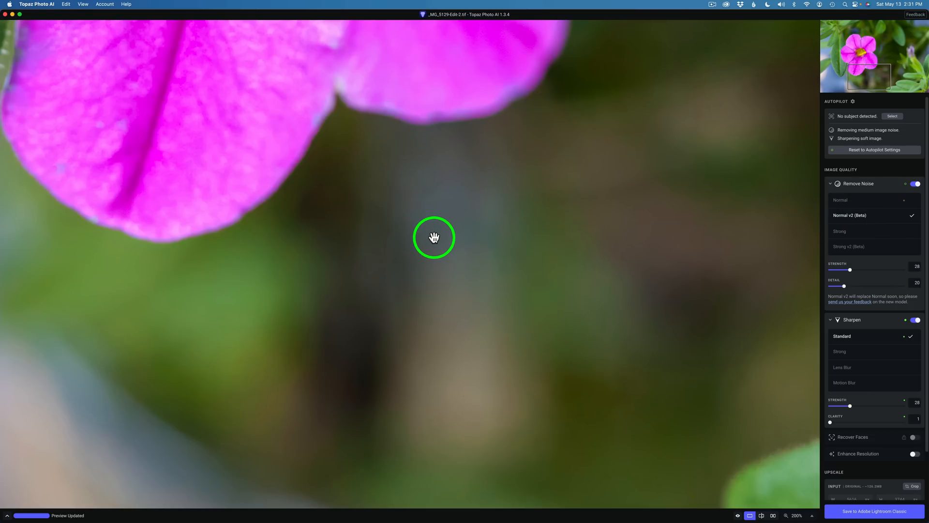
mouse_move(821, 268)
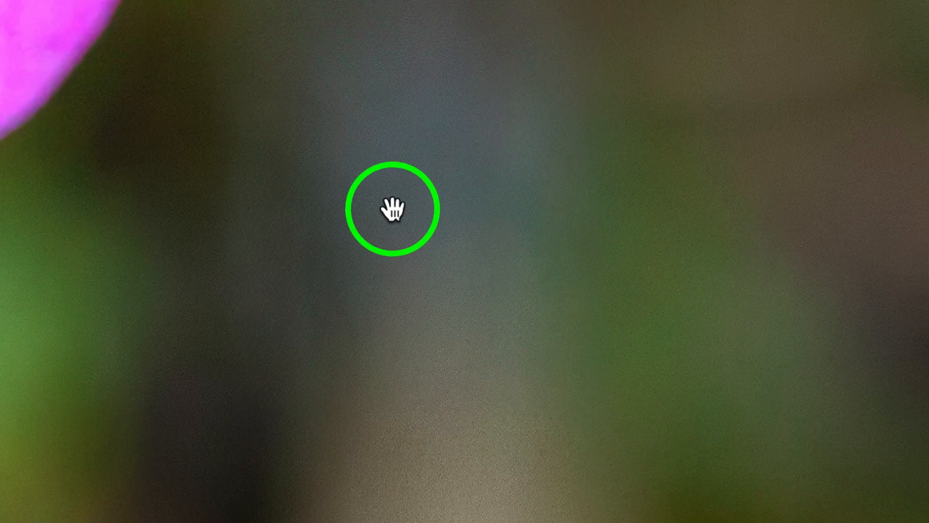
mouse_move(464, 329)
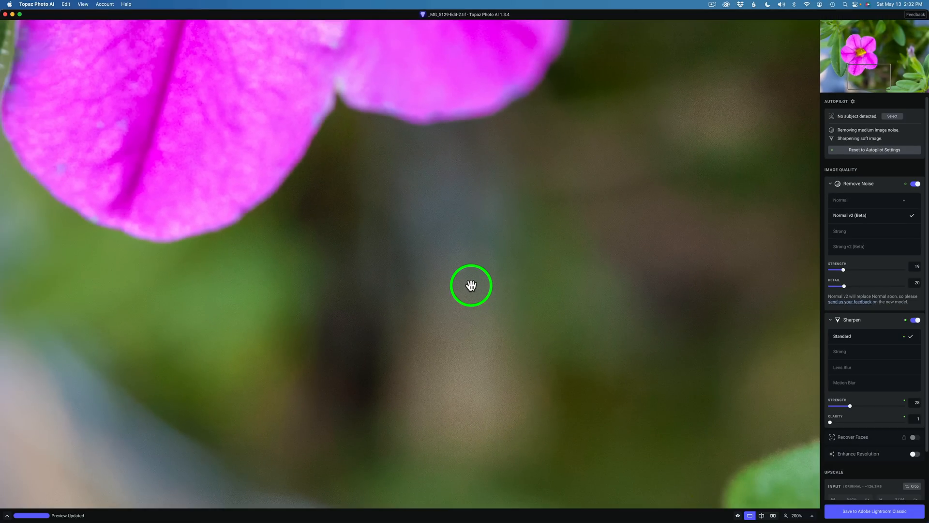
mouse_move(844, 273)
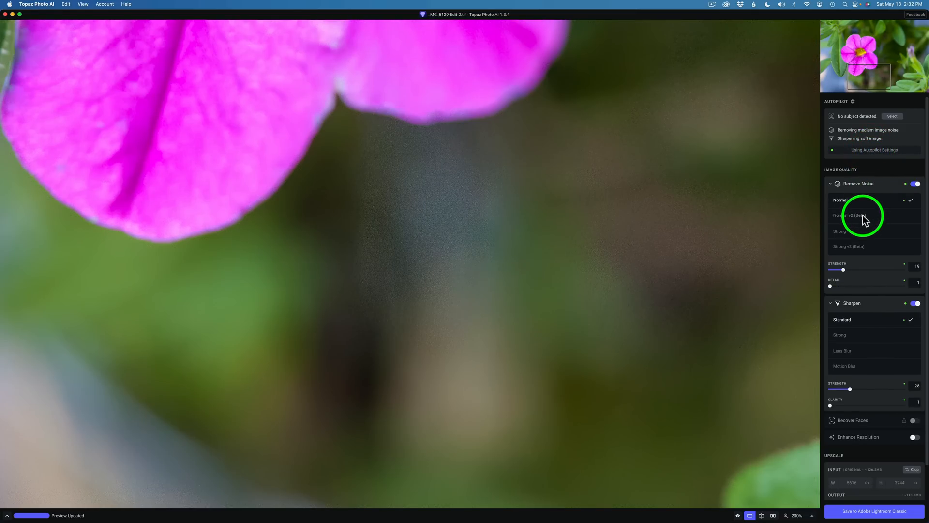
Select Normal v2 (Beta) again in the Remove Noise model list.
left_click(850, 215)
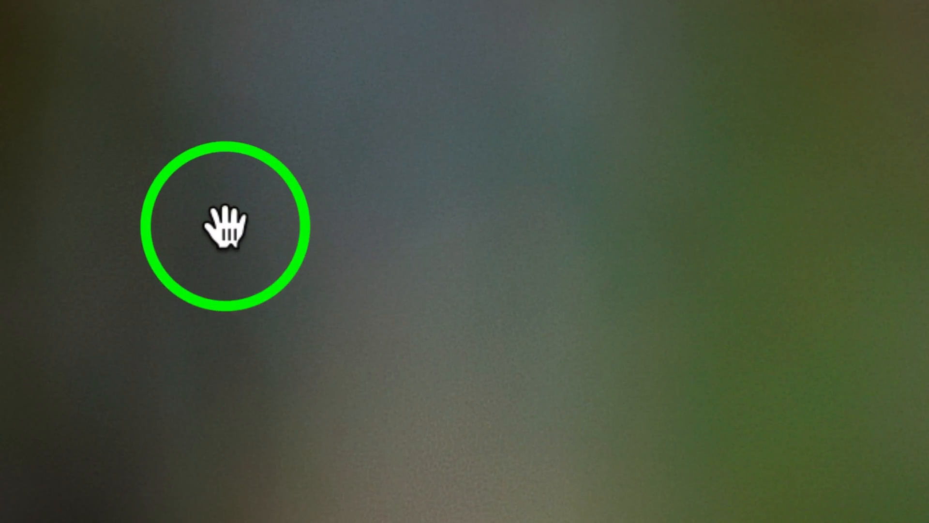
mouse_move(551, 131)
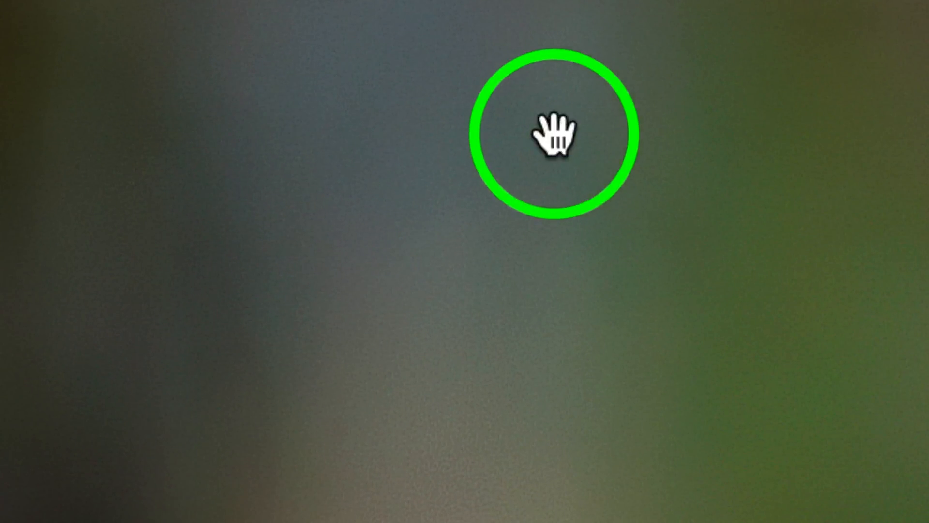
mouse_move(480, 138)
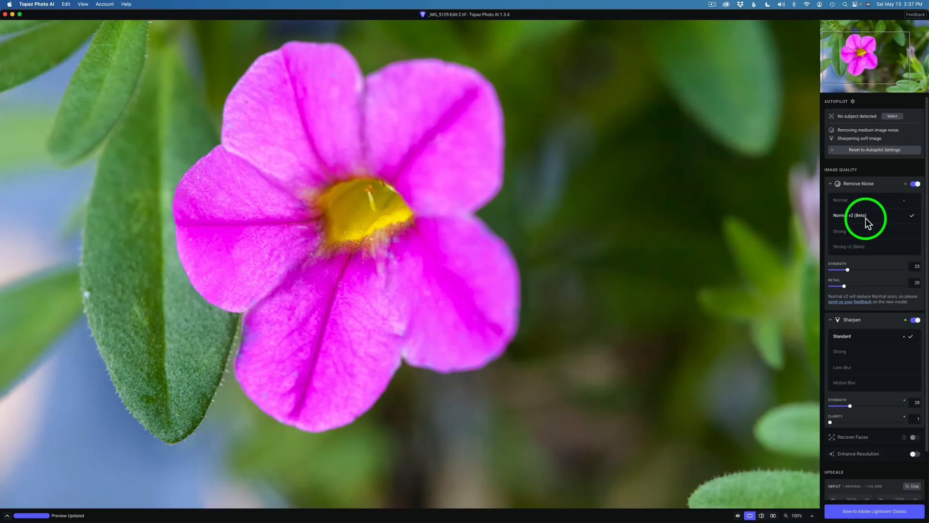
mouse_move(876, 325)
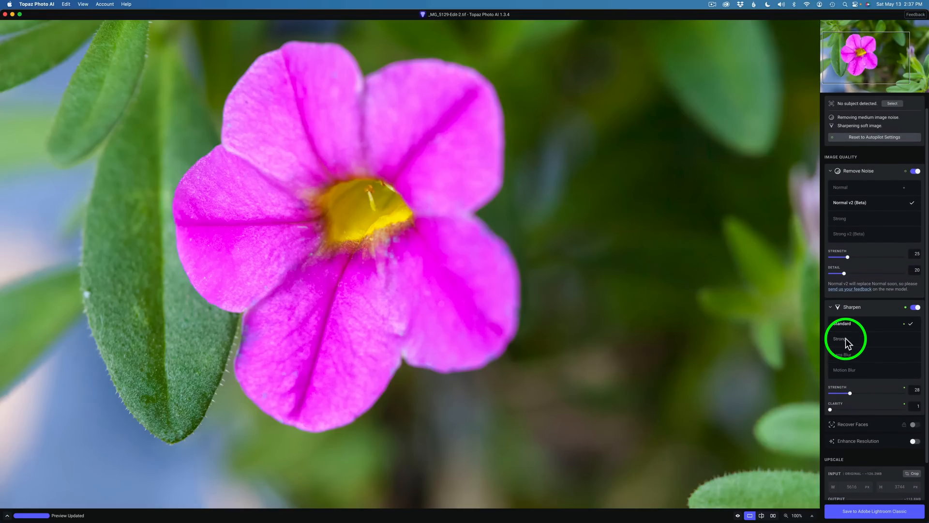
mouse_move(851, 374)
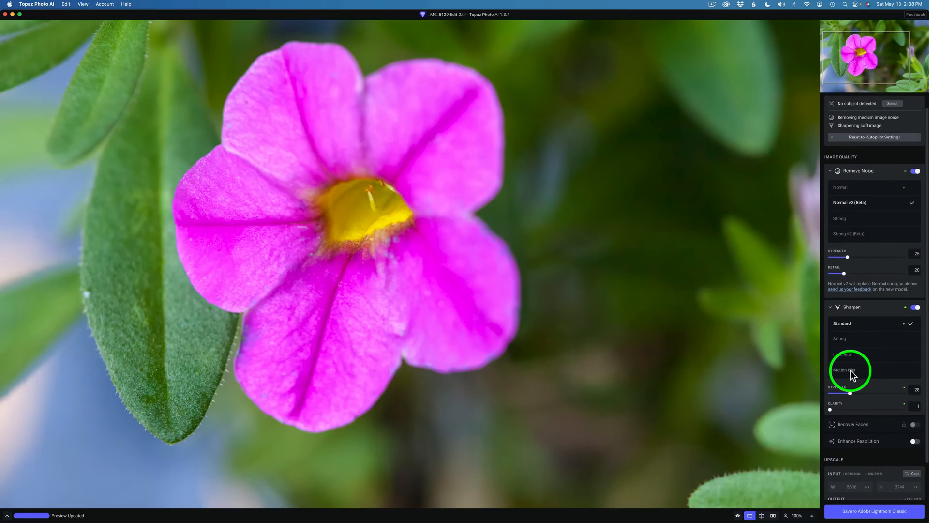
Select the Motion Blur model in the Sharpen model list.
left_click(849, 370)
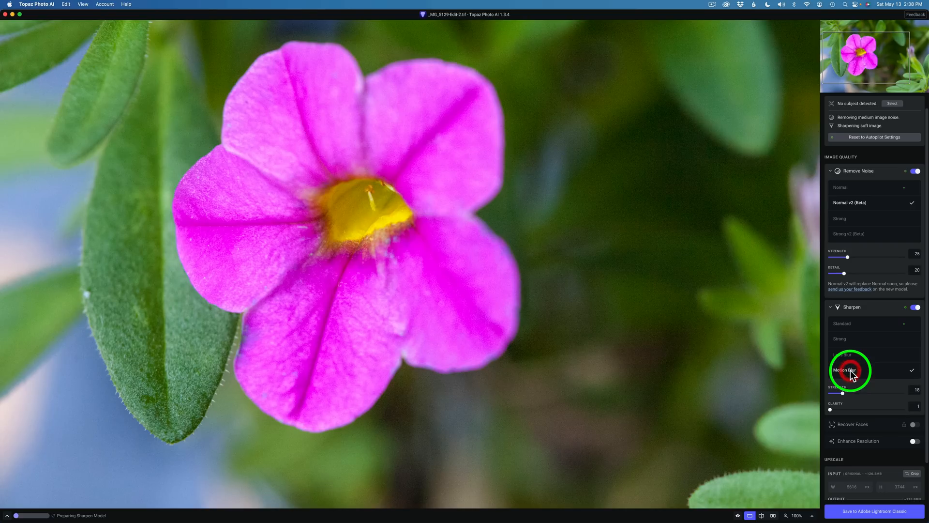
left_click(849, 370)
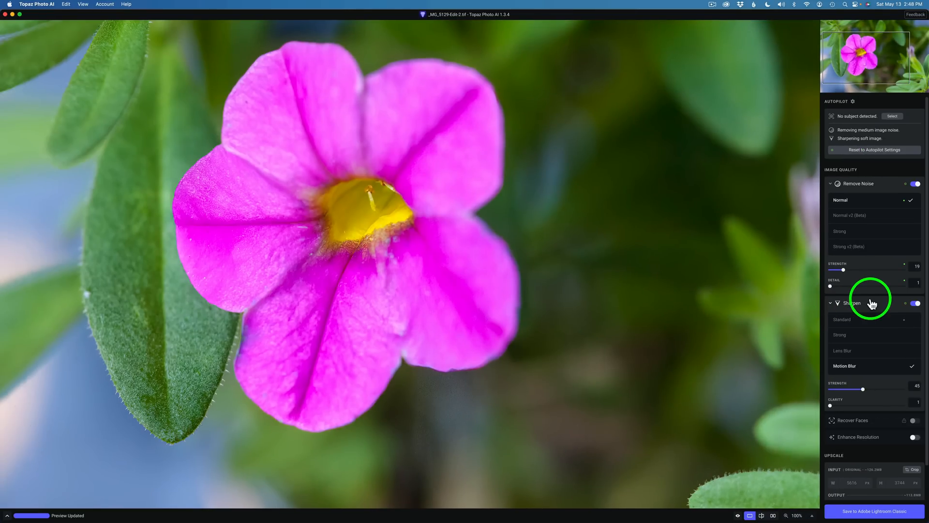
mouse_move(918, 296)
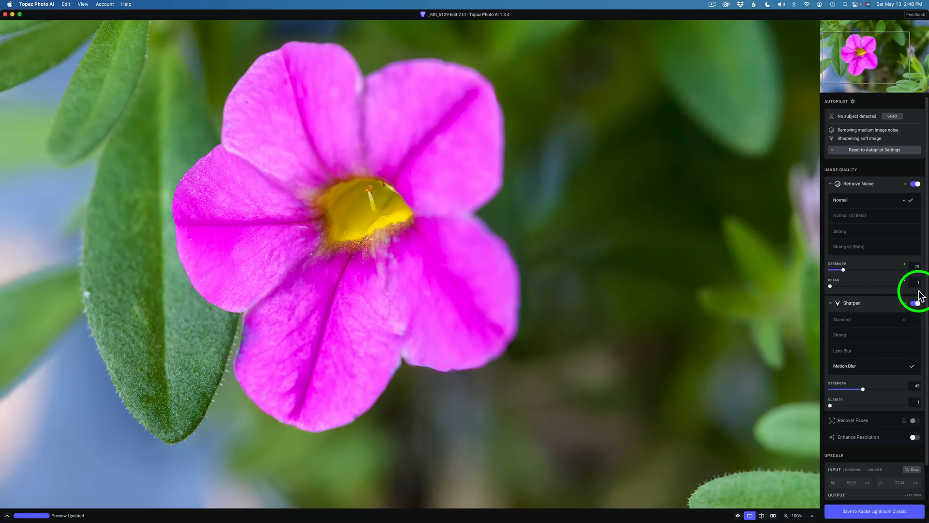
mouse_move(843, 221)
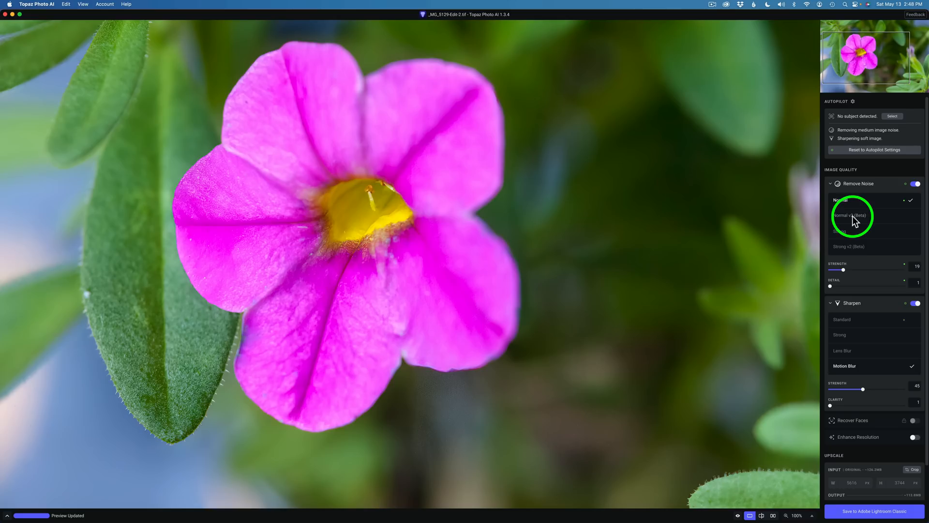
Toggle between Normal and Normal v2 (Beta) noise removal, ending on Normal v2 (Beta).
left_click(850, 215)
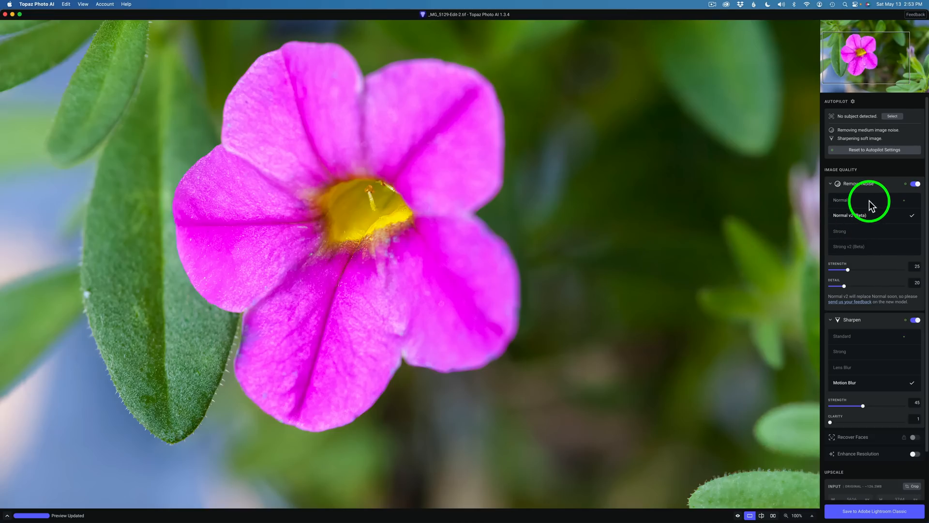
left_click(840, 200)
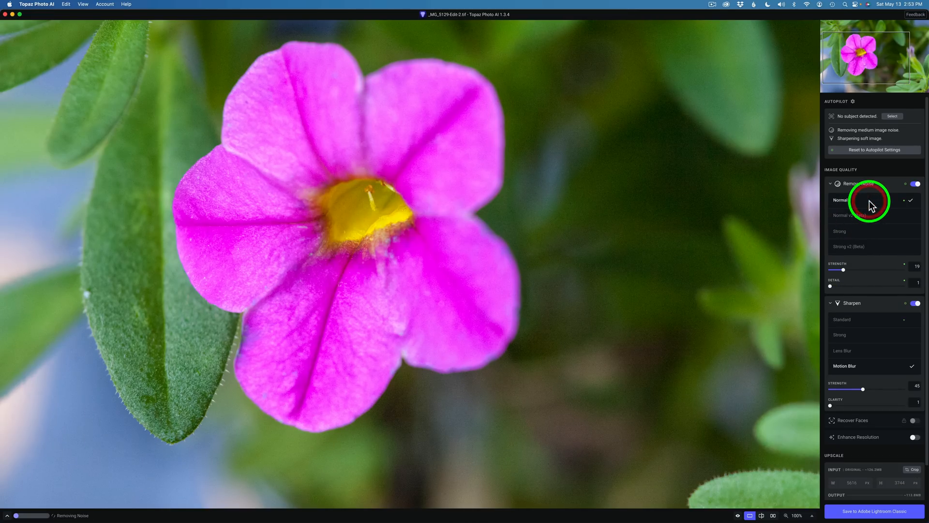
left_click(850, 215)
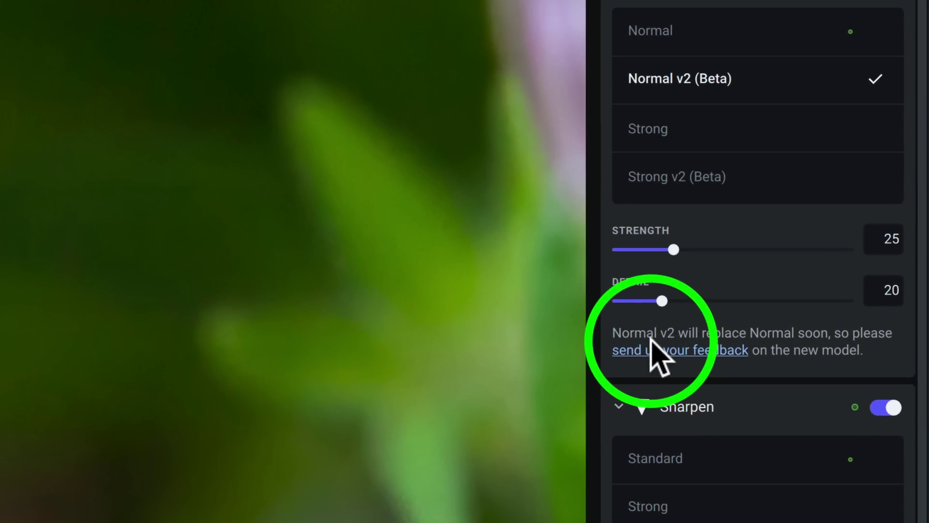
mouse_move(788, 350)
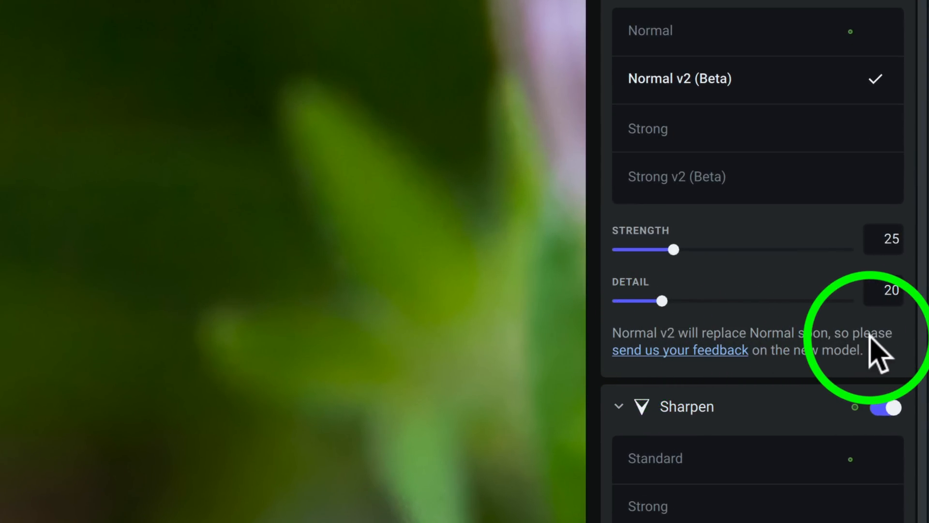
mouse_move(788, 361)
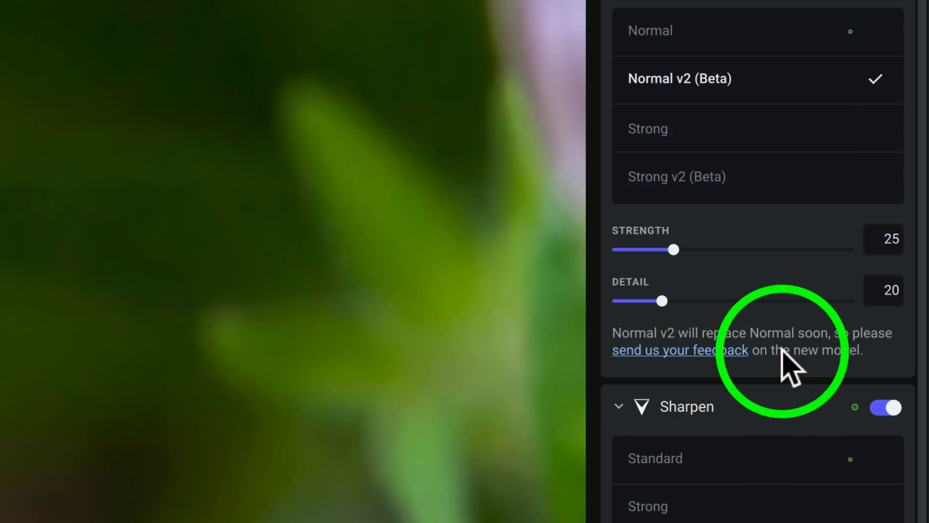
mouse_move(684, 371)
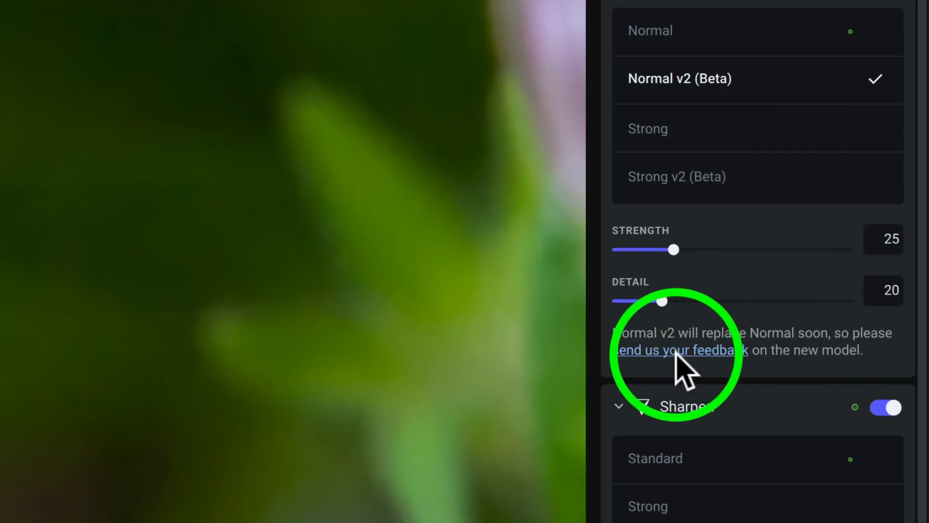
Follow the 'send us your feedback' link to the model discussion thread and read the replies.
left_click(677, 350)
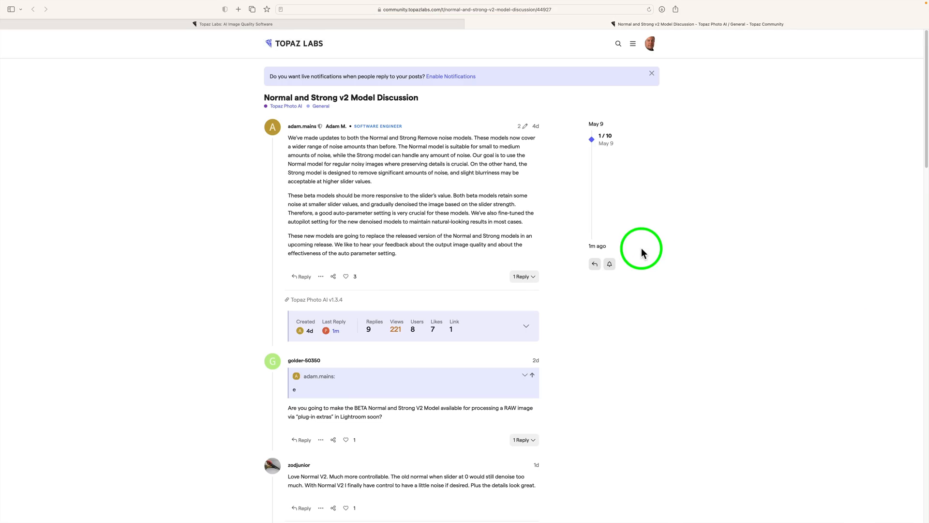
mouse_move(314, 297)
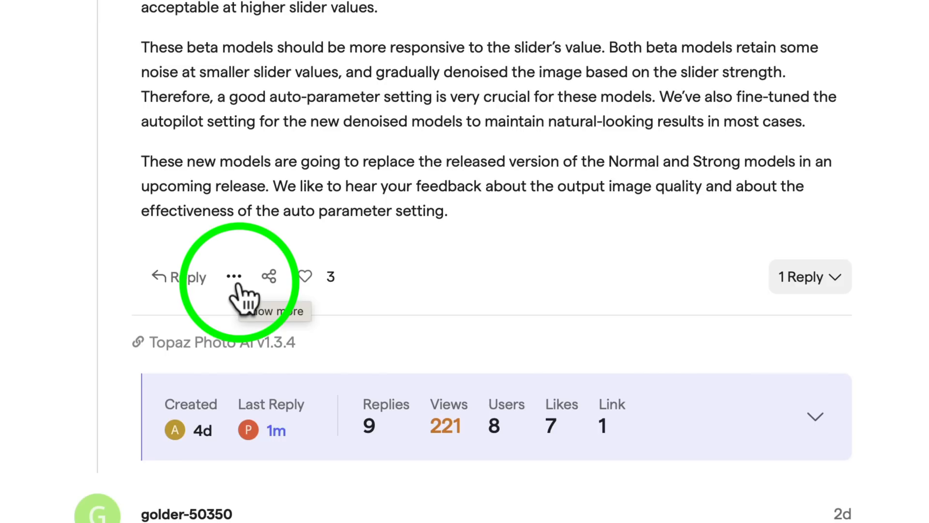
scroll("down", 3)
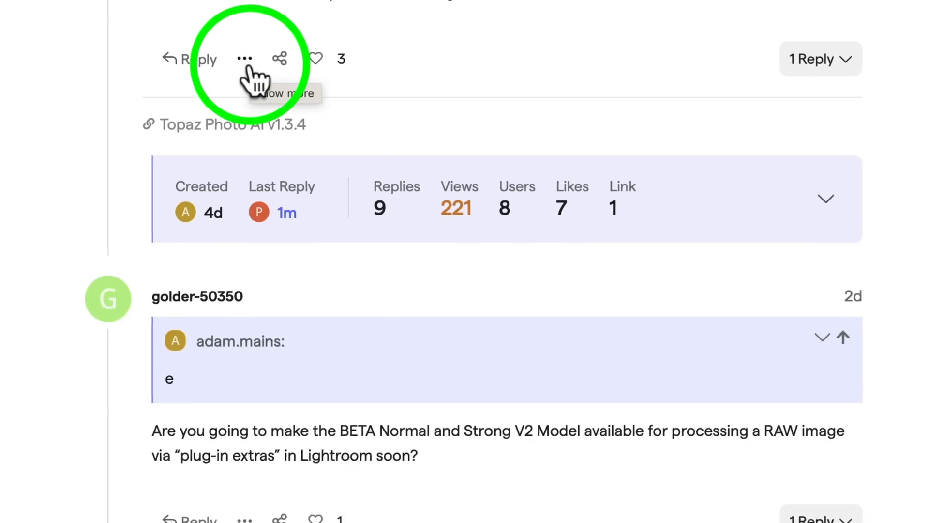
scroll("down", 3)
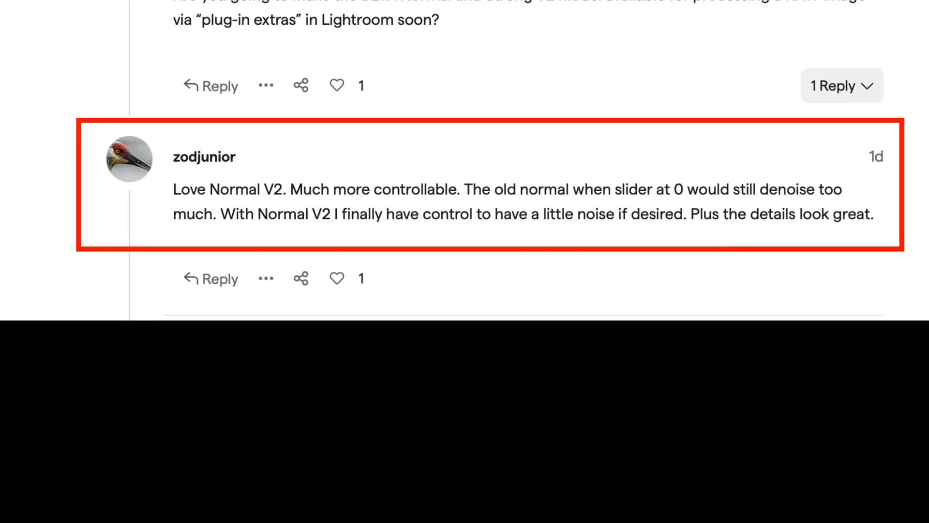